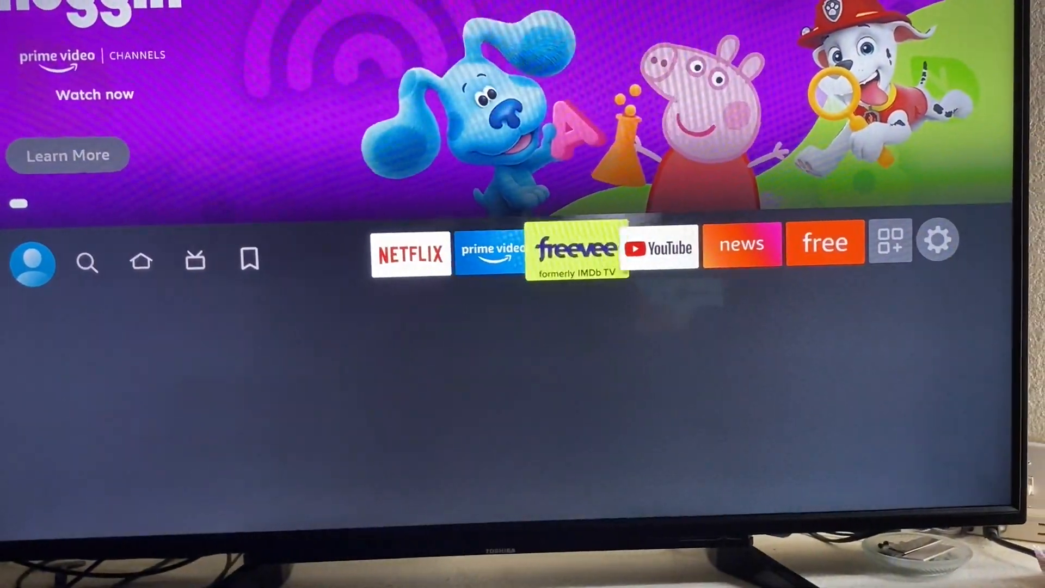
Open the settings grid from the home bar gear icon and move down to the tiles
click(937, 241)
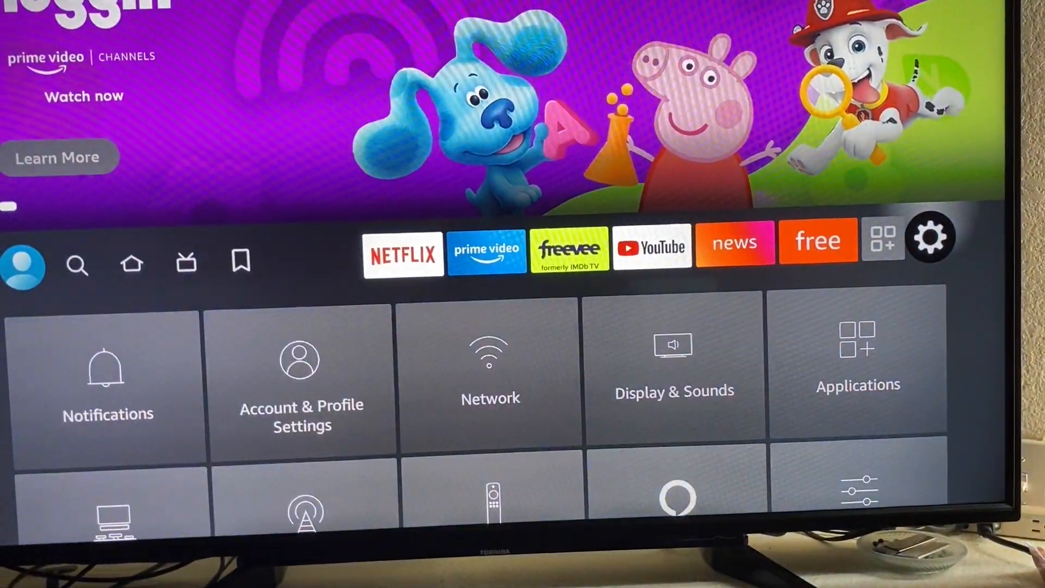
scroll(down, 3)
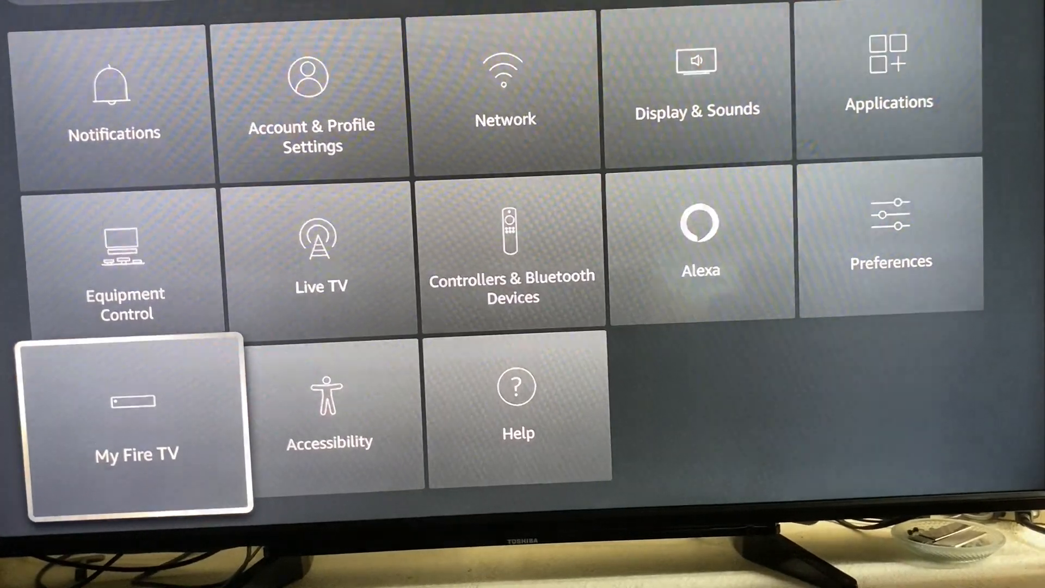
Enter the My Fire TV page listing About, Sleep, Restart and factory reset
key(up)
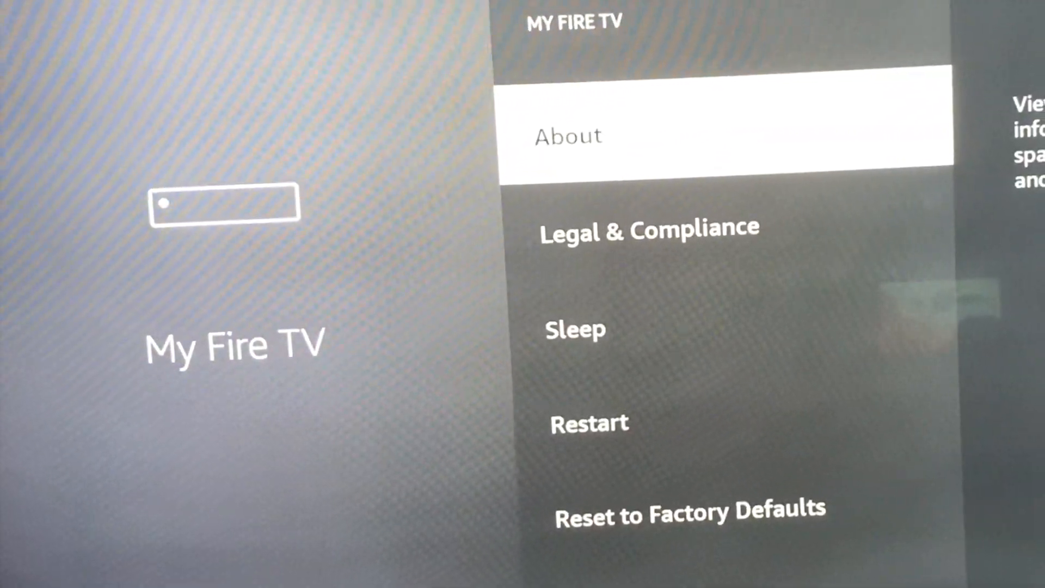
From About, select Fire TV Stick 4K Max repeatedly until Developer Options unlocks
click(568, 136)
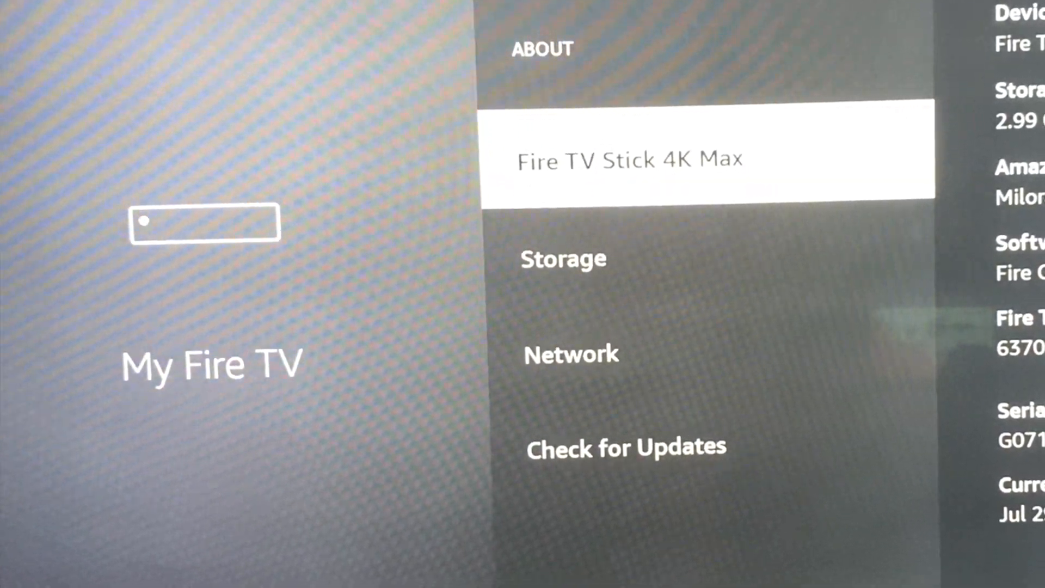
click(630, 159)
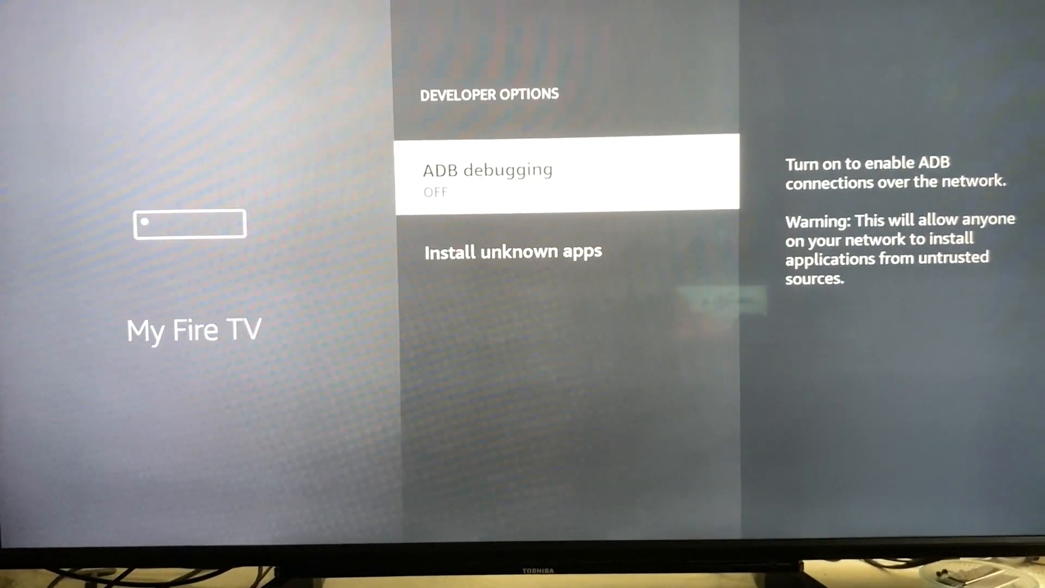
Check Install unknown apps shows Downloader off, then return to My Fire TV
click(566, 180)
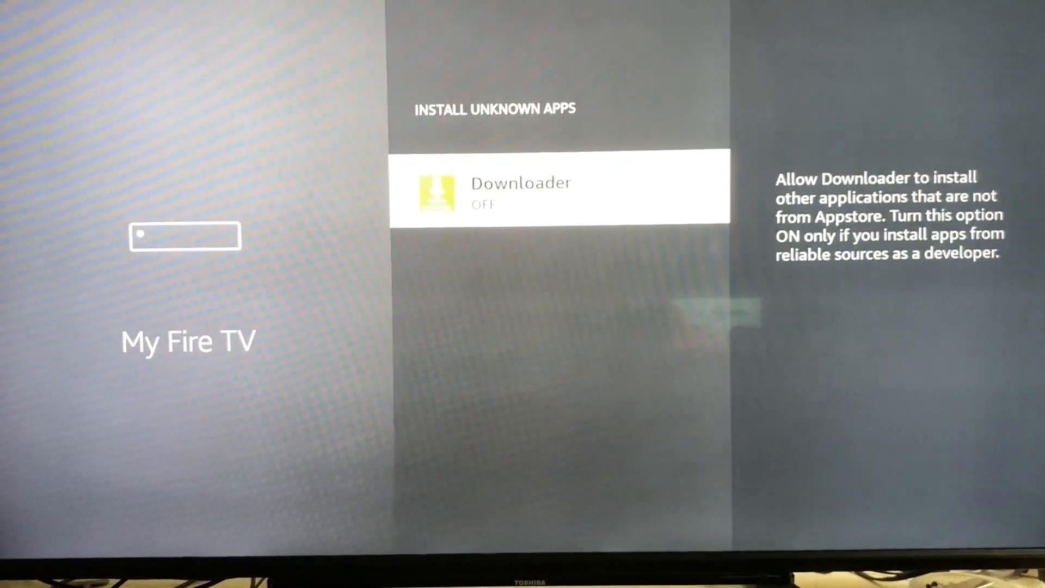
click(561, 190)
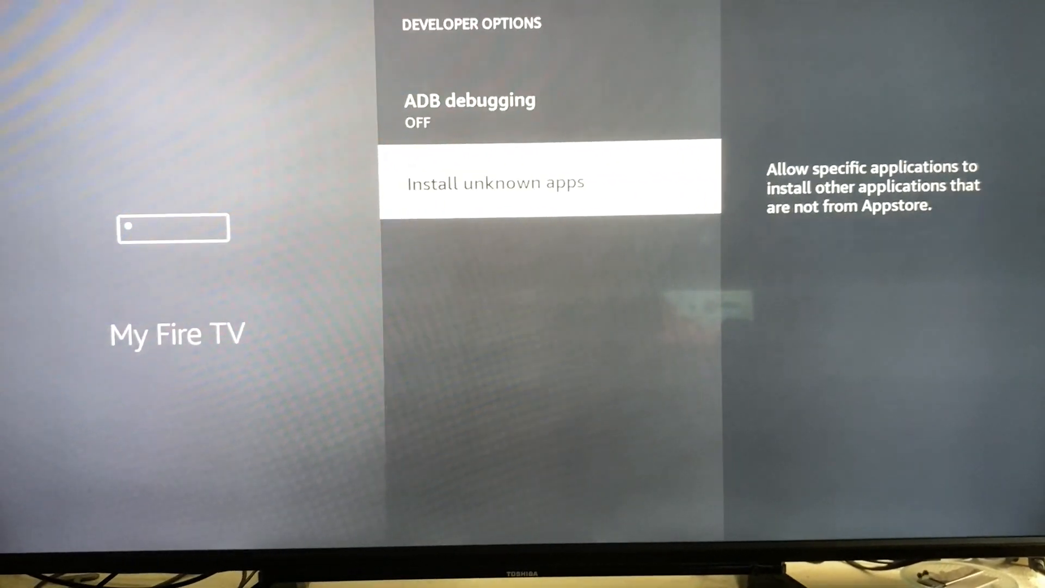
key(Back)
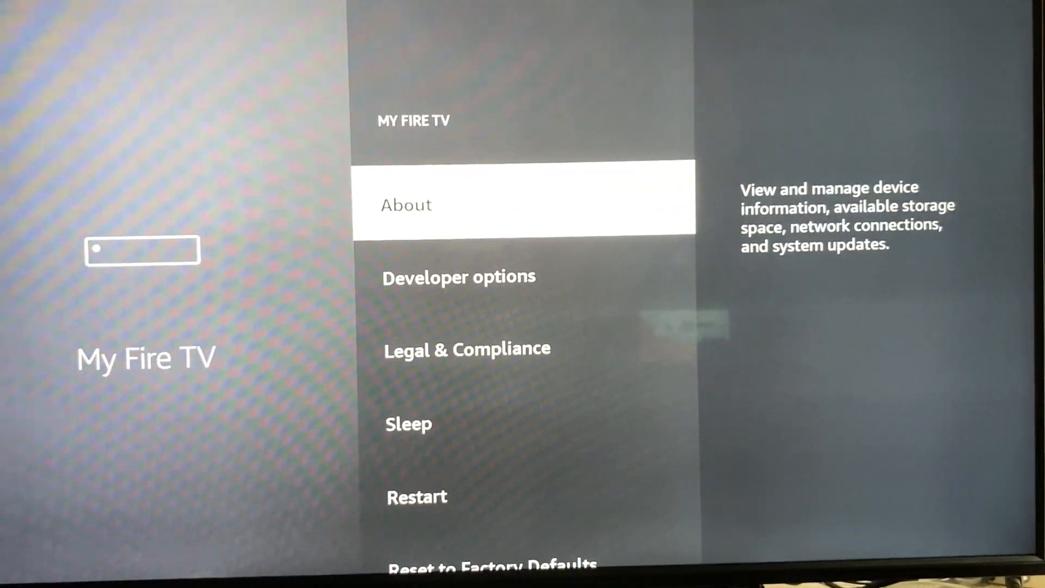